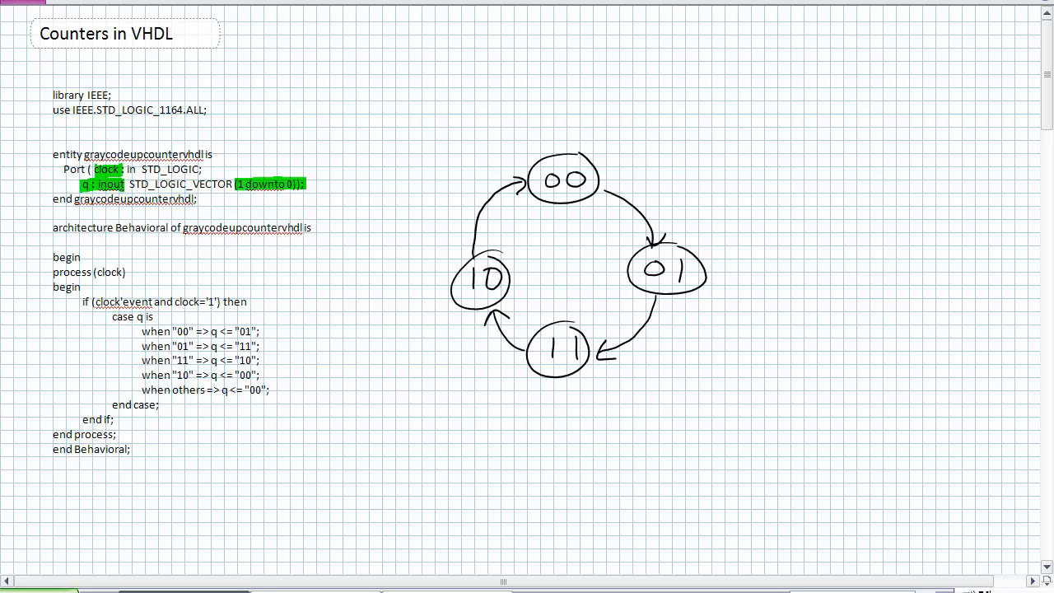
Step: Draw green brackets beside the architecture block and the nested process and if blocks
drag(33, 227, 31, 403)
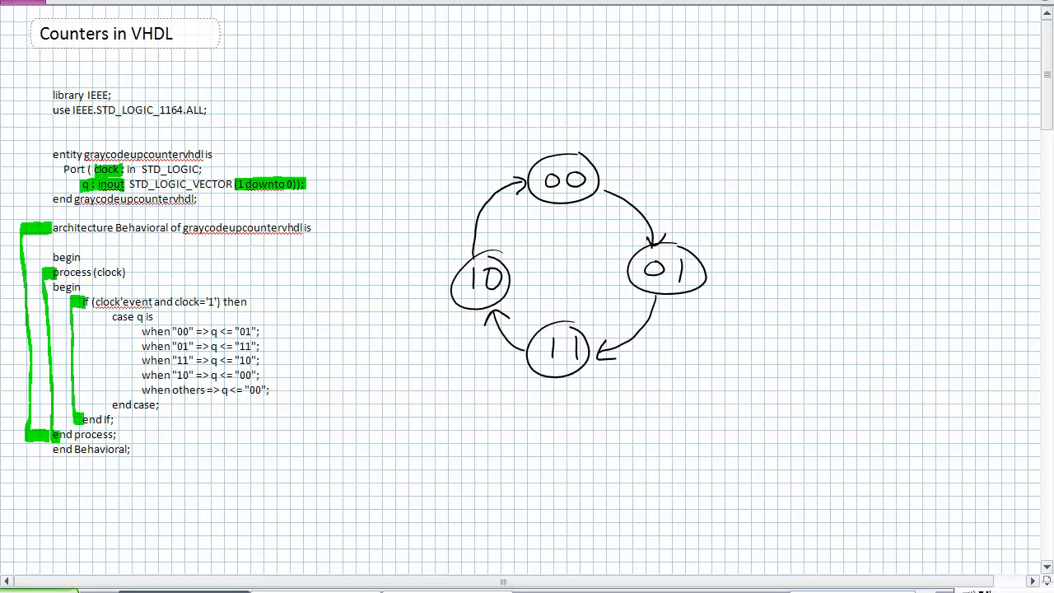
drag(280, 305, 342, 276)
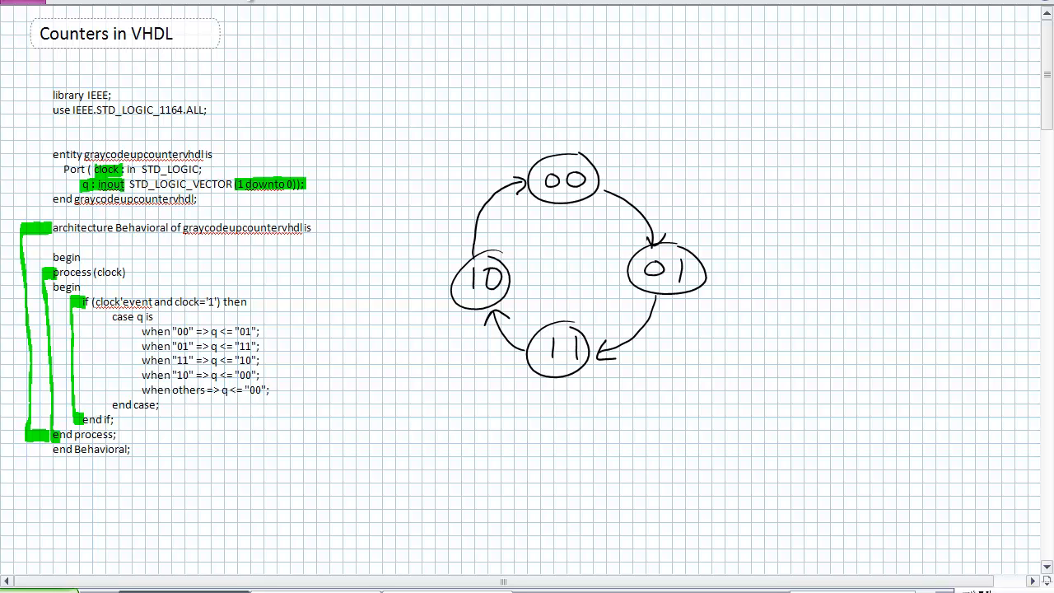
Step: Highlight the case values in green and trace the diagram's transition arrows in green
double_click(183, 332)
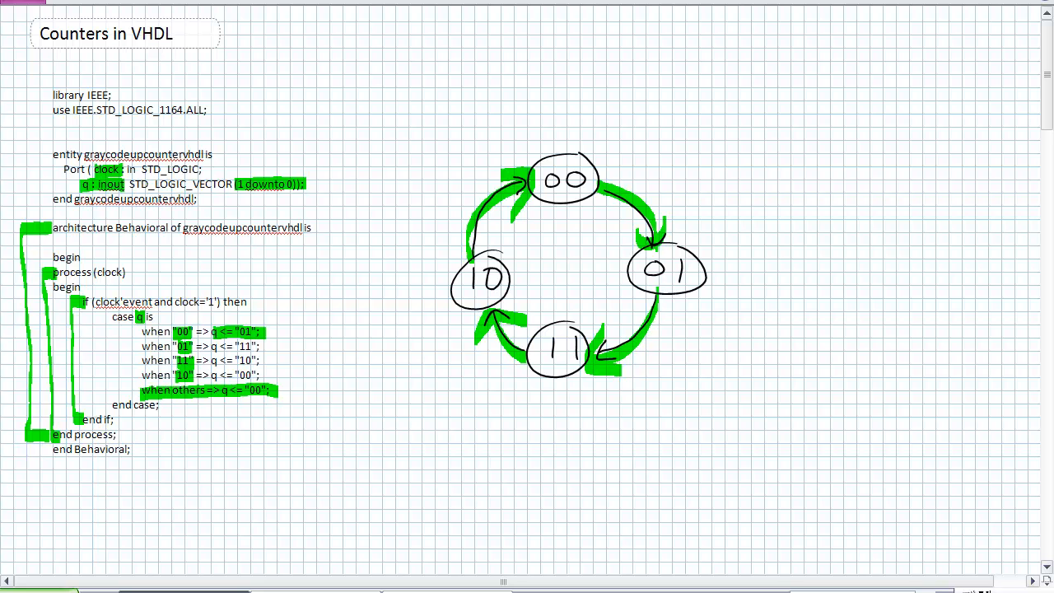
drag(563, 78, 552, 161)
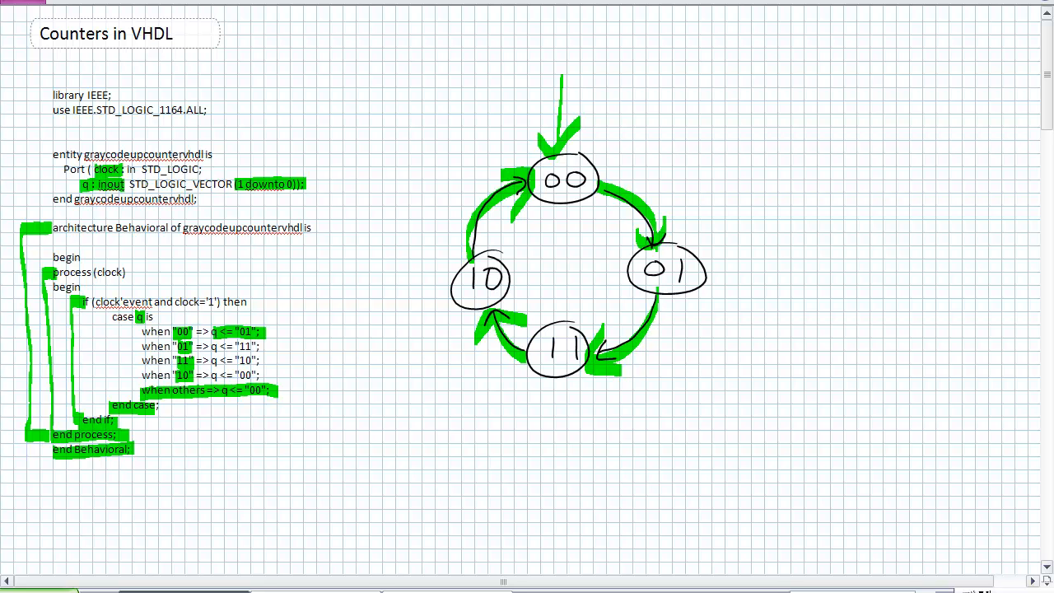
Step: Move down to counter1's code with input x and its x=0/x=1 state diagram
drag(297, 309, 293, 425)
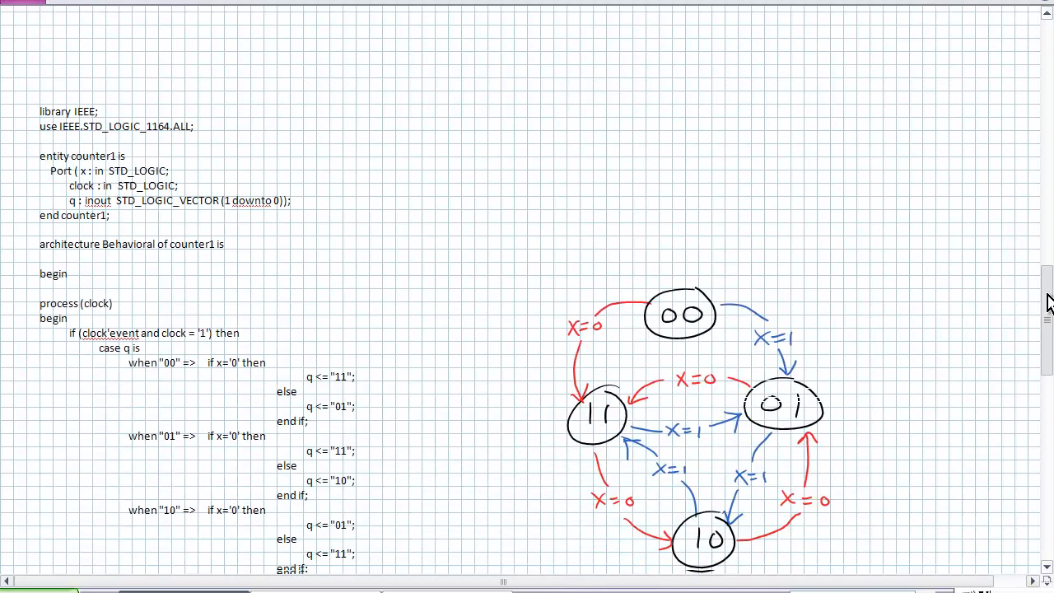
Step: Scroll down to counter1's architecture block and its red and blue transitions
scroll(down, 3)
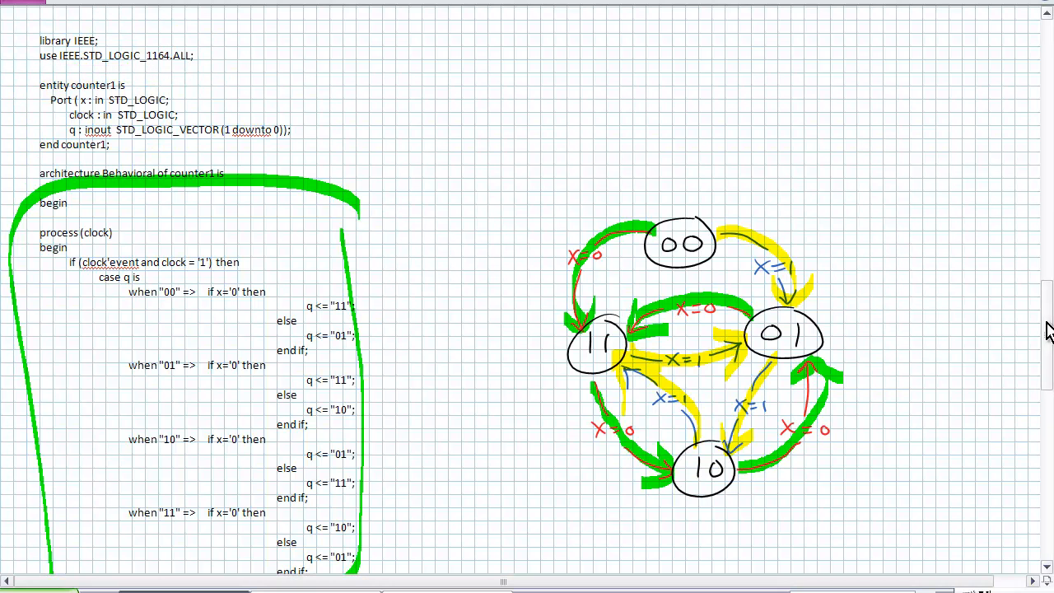
Step: Scroll down to counter1's if, case, end case and end if lines
scroll(down, 3)
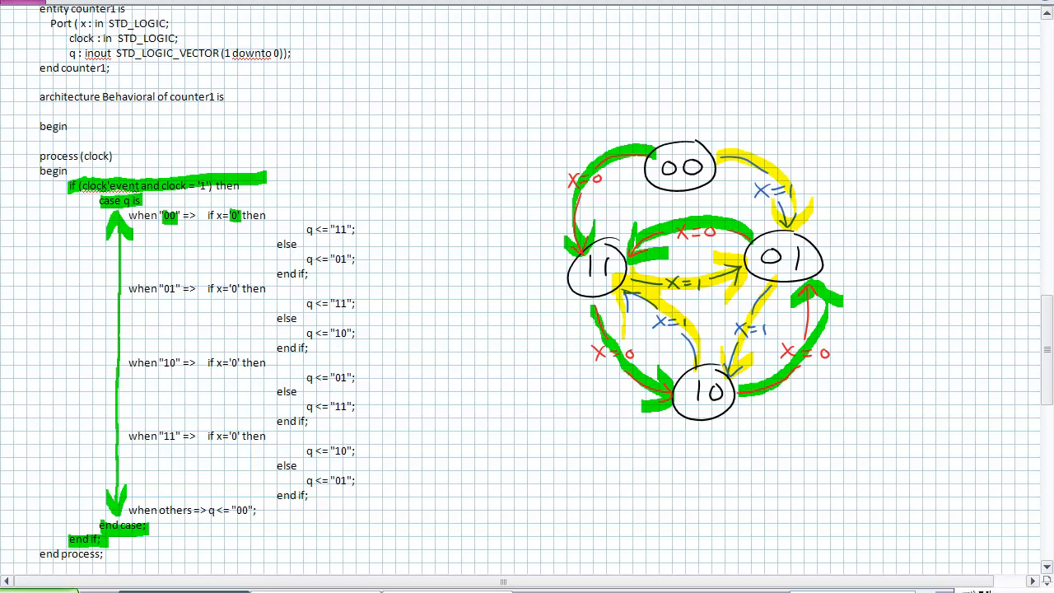
Step: Work on counter1's 00 and 01 branch assignments and their diagram transitions
double_click(336, 230)
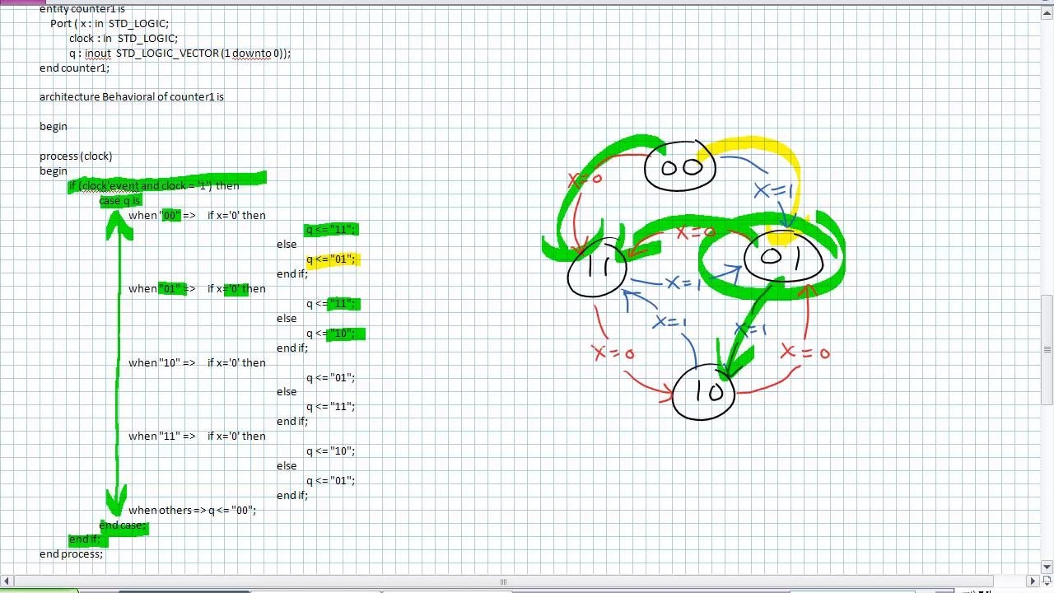
Step: Scroll to the ISim waveform screenshot and draw a red arrow into state 00
scroll(down, 3)
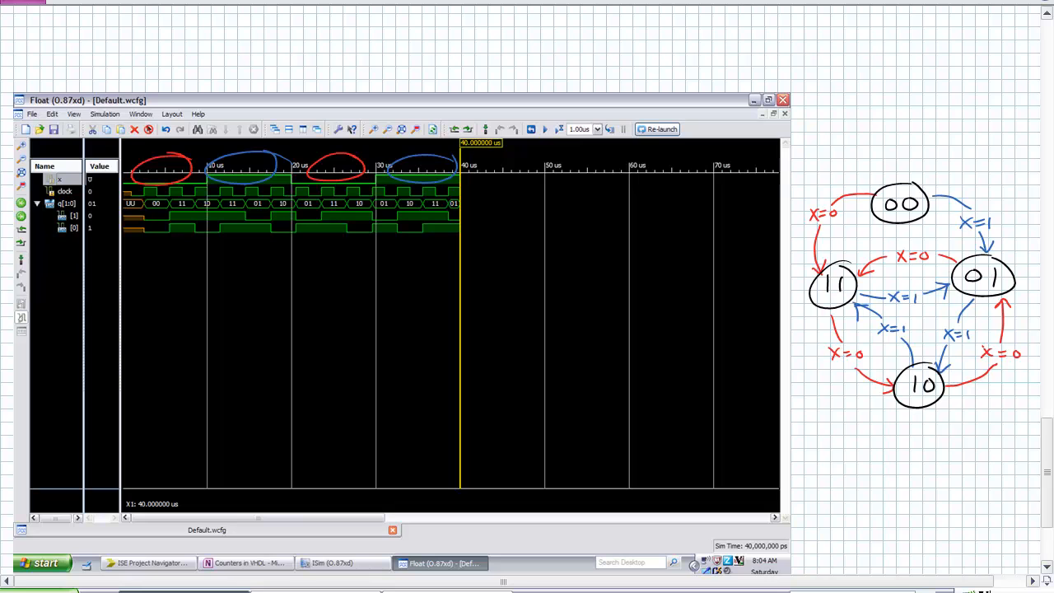
drag(898, 79, 906, 123)
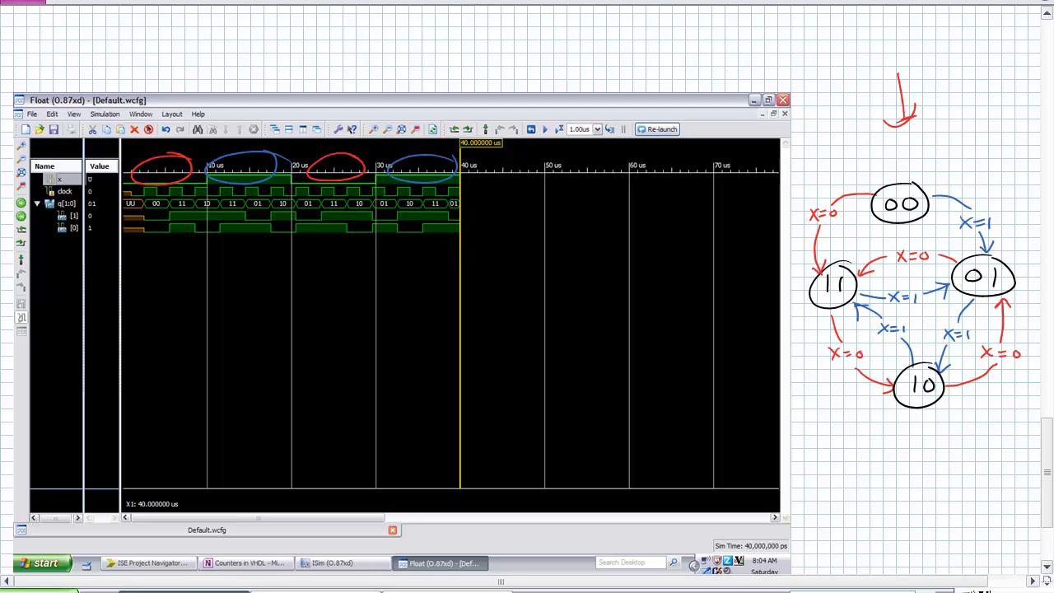